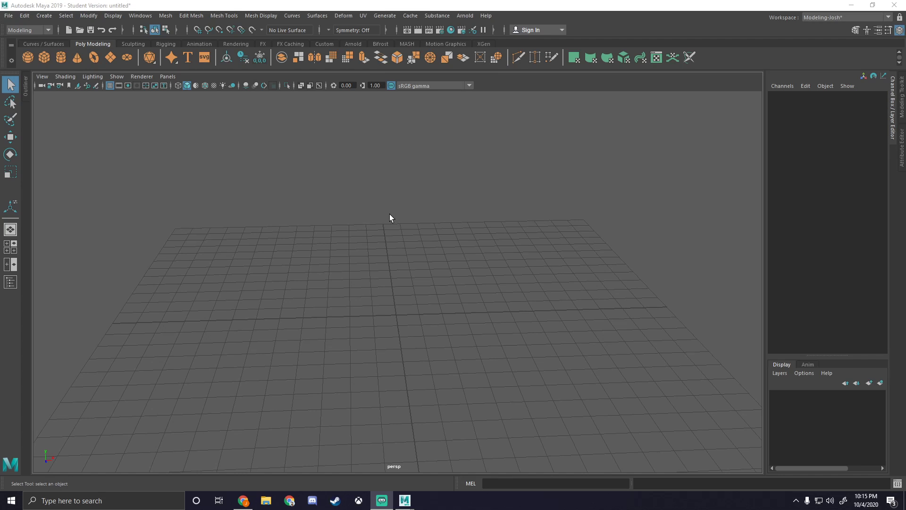
mouse_move(40, 48)
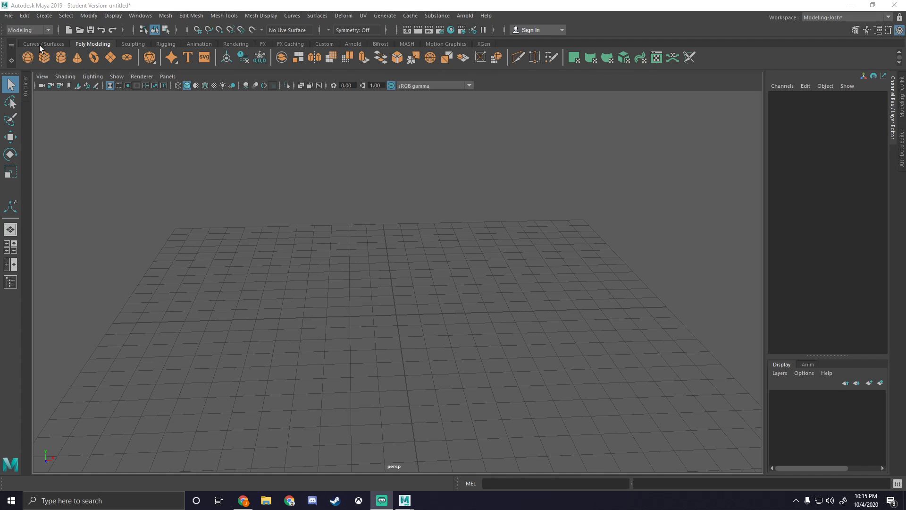
Switch the shelf to the Curves / Surfaces tab with the EP Curve Tool.
left_click(43, 44)
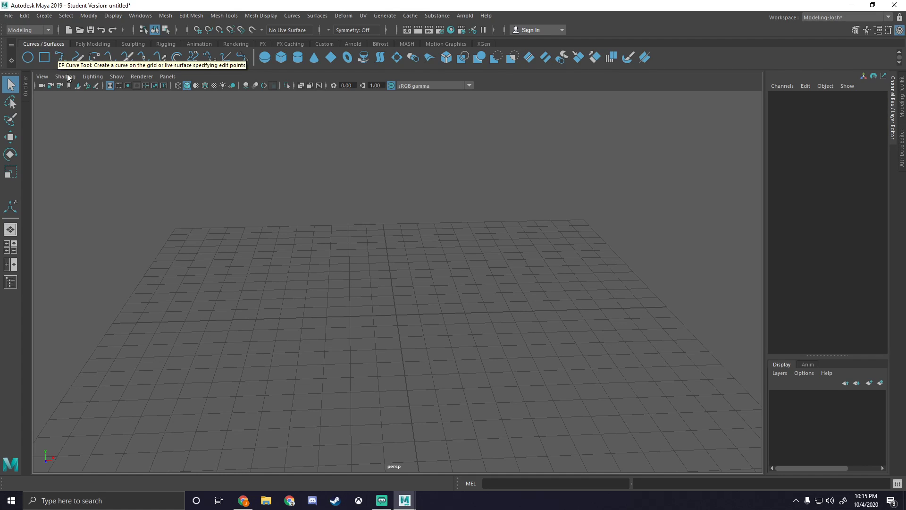
mouse_move(106, 131)
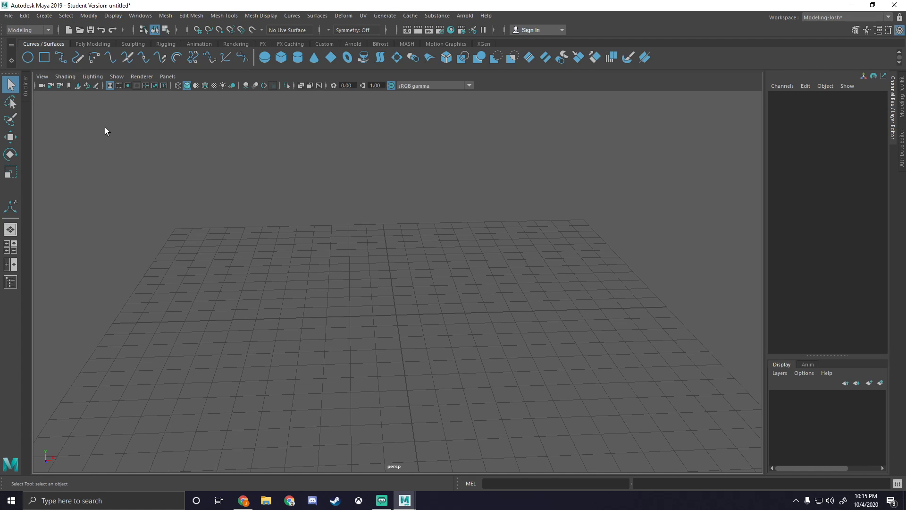
mouse_move(85, 96)
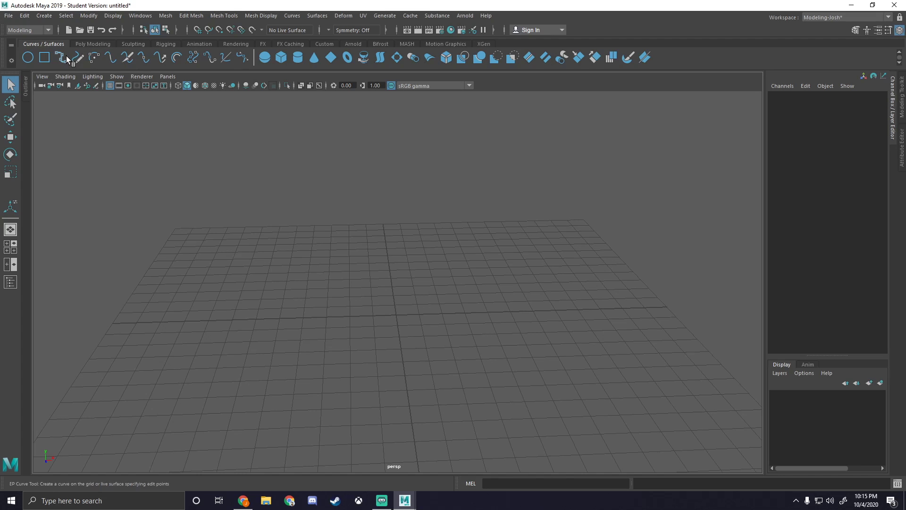
Create polygon cylinder pCylinder1, then return to the Curves / Surfaces shelf.
left_click(92, 43)
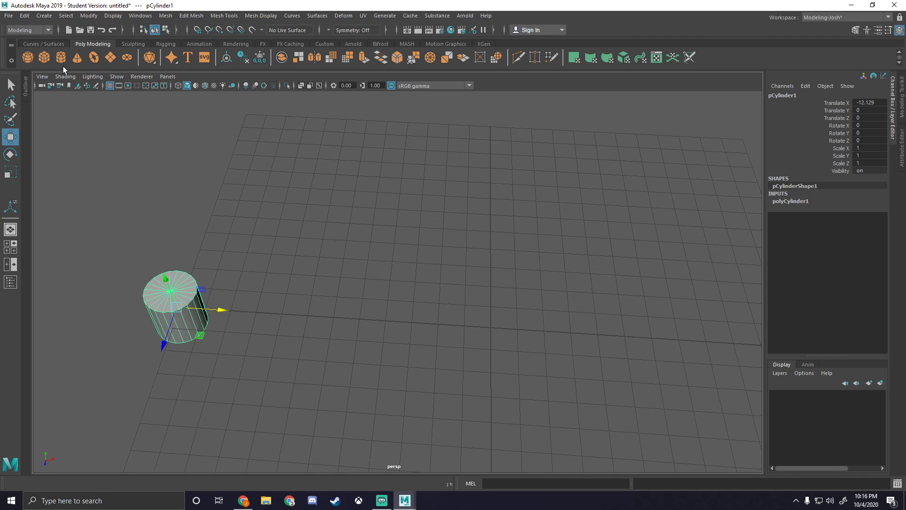
left_click(43, 44)
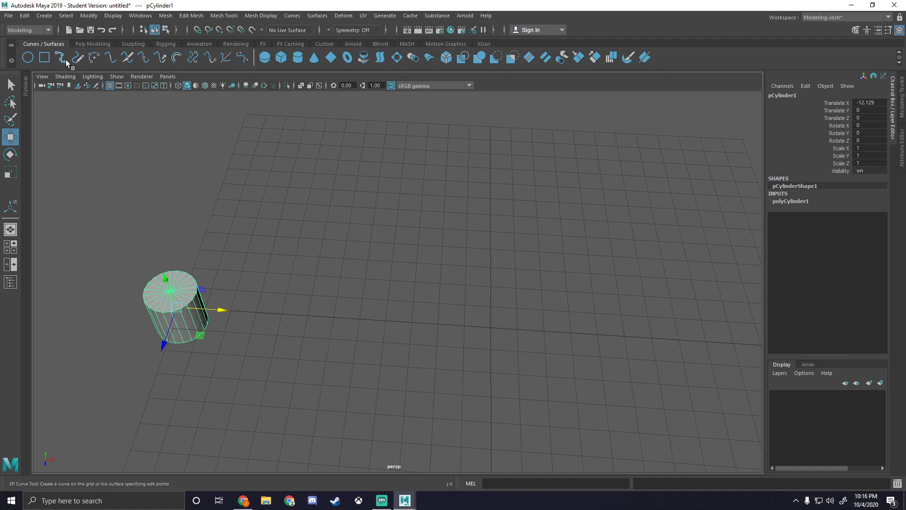
mouse_move(67, 58)
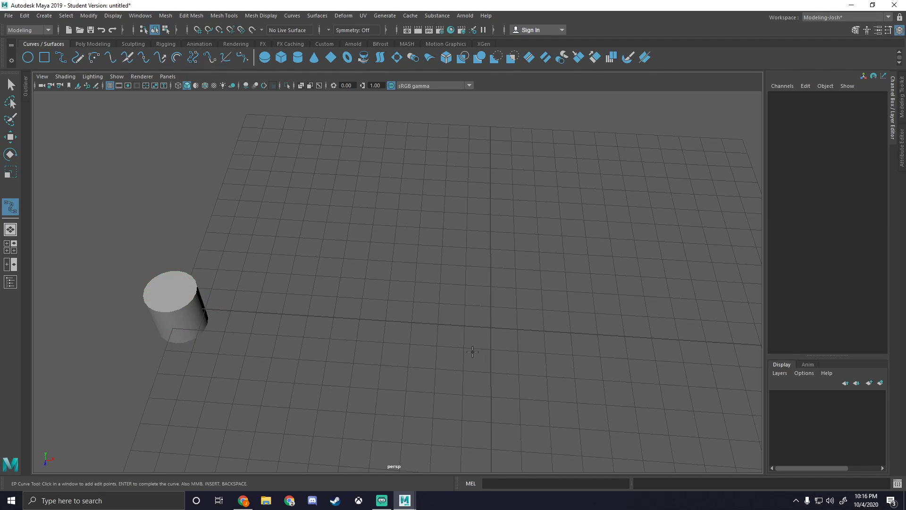
mouse_move(360, 319)
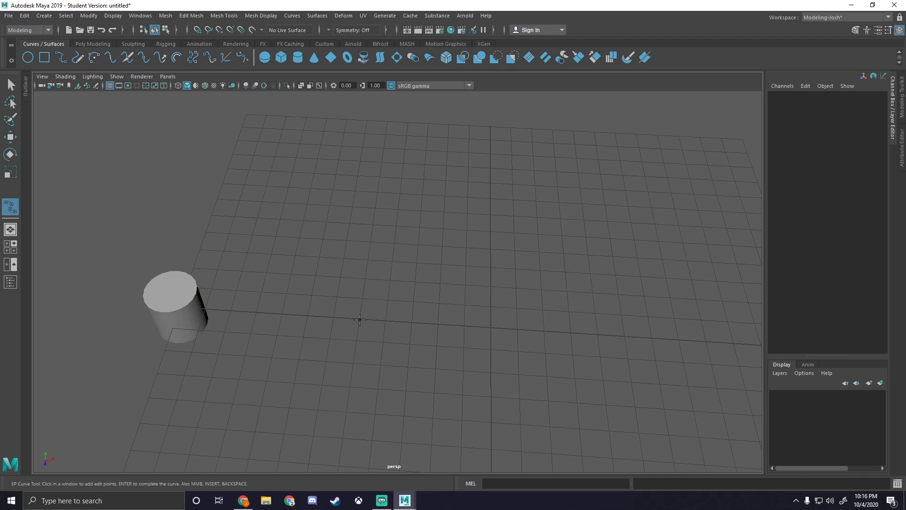
Place the first wave points of curve1 across the grid, right of the cylinder.
left_click(528, 341)
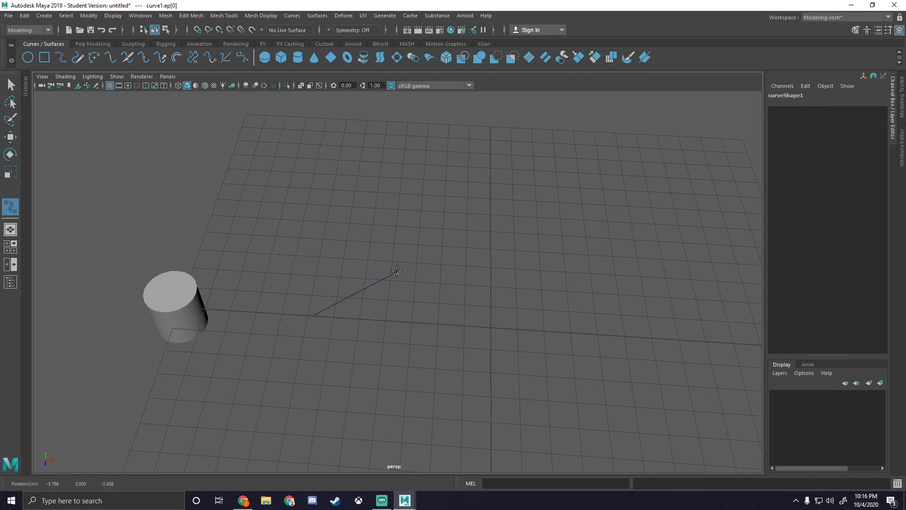
left_click(601, 237)
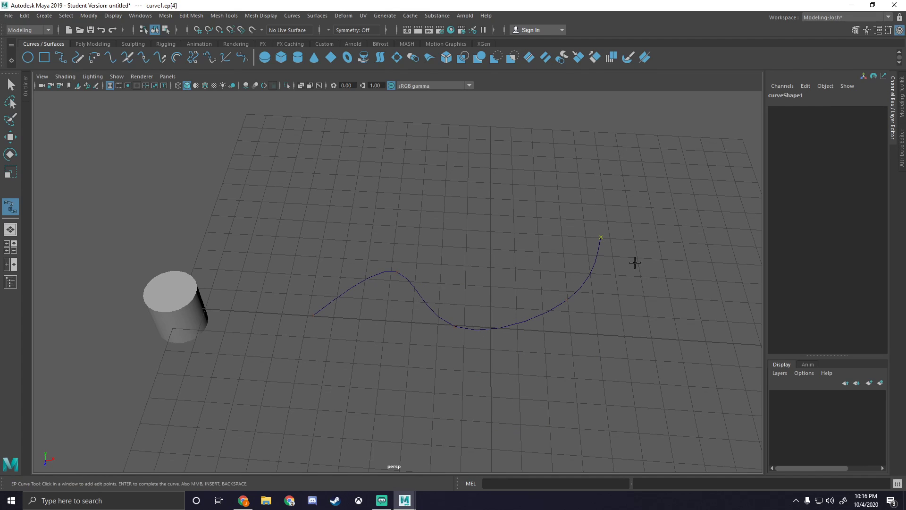
mouse_move(705, 260)
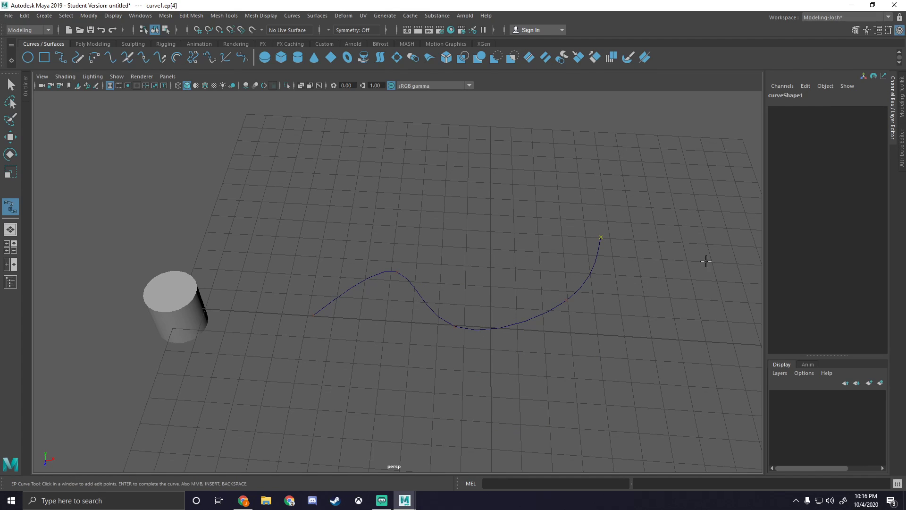
left_click(719, 274)
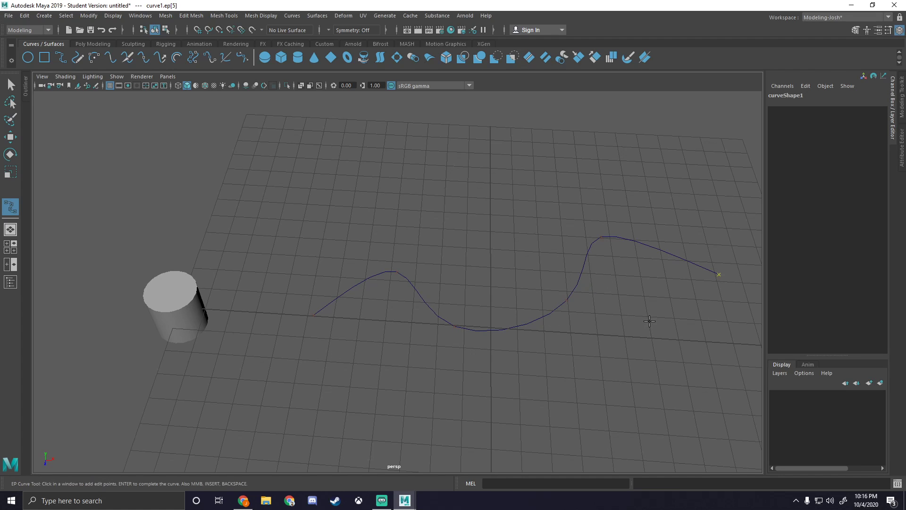
mouse_move(640, 324)
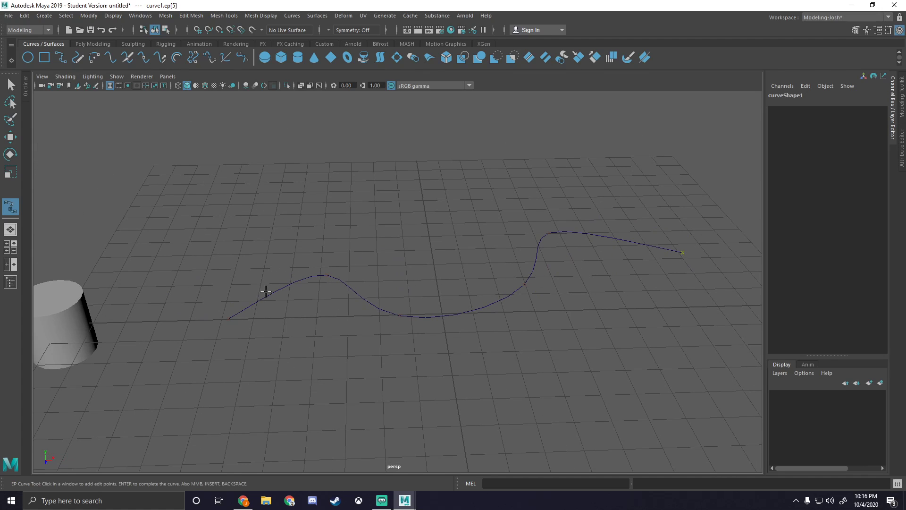
mouse_move(96, 101)
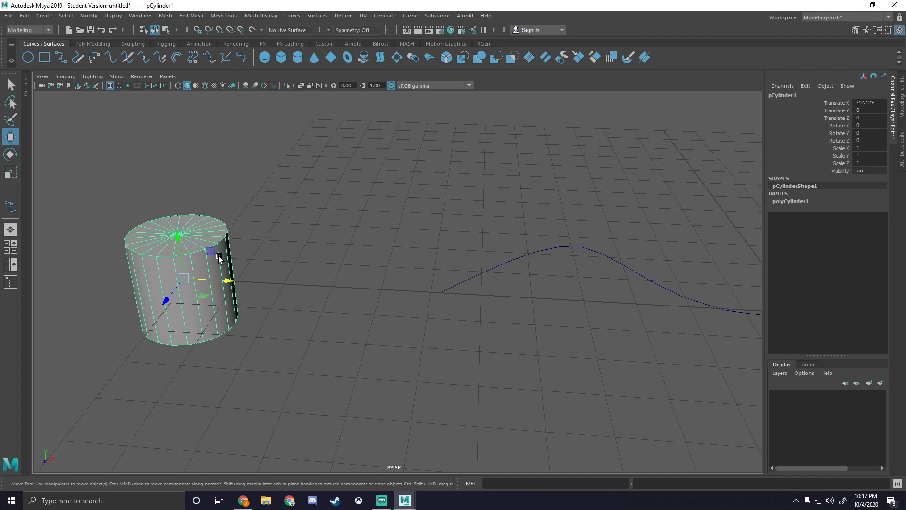
Cut the cylinder down to its top cap face and centre the disc's pivot.
right_click(195, 240)
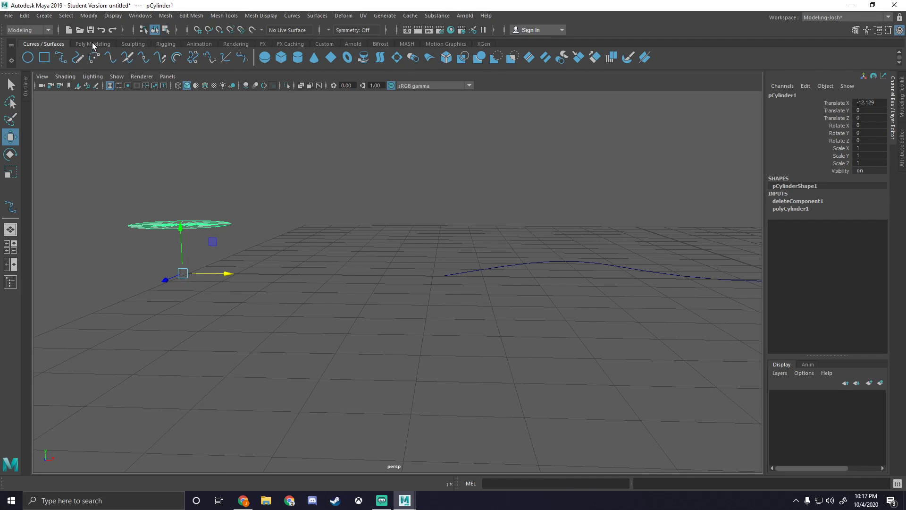
left_click(92, 44)
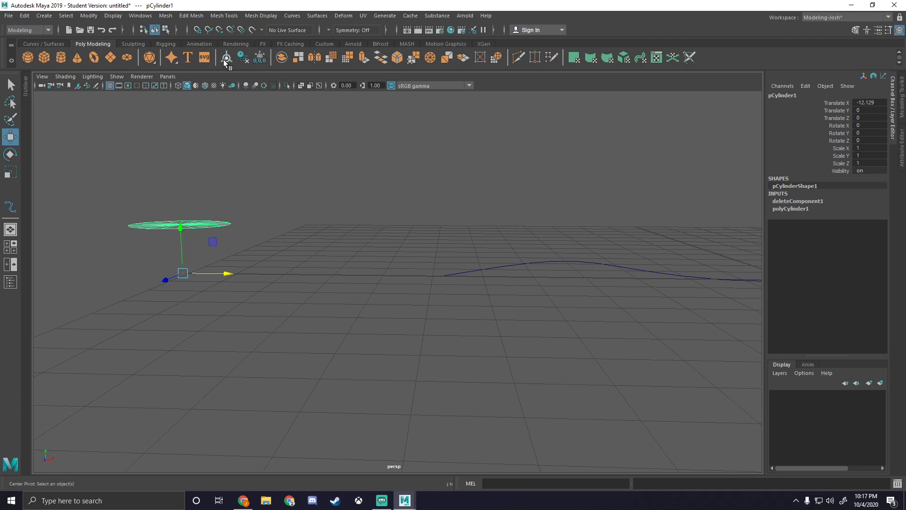
left_click(242, 57)
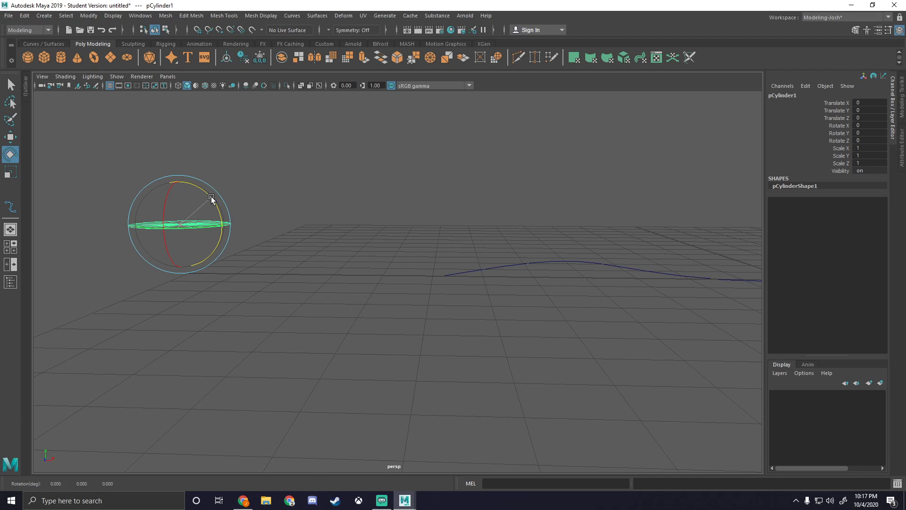
Rotate the disc -90 on Z and move it onto curve1's starting point.
left_click_drag(211, 197, 225, 256)
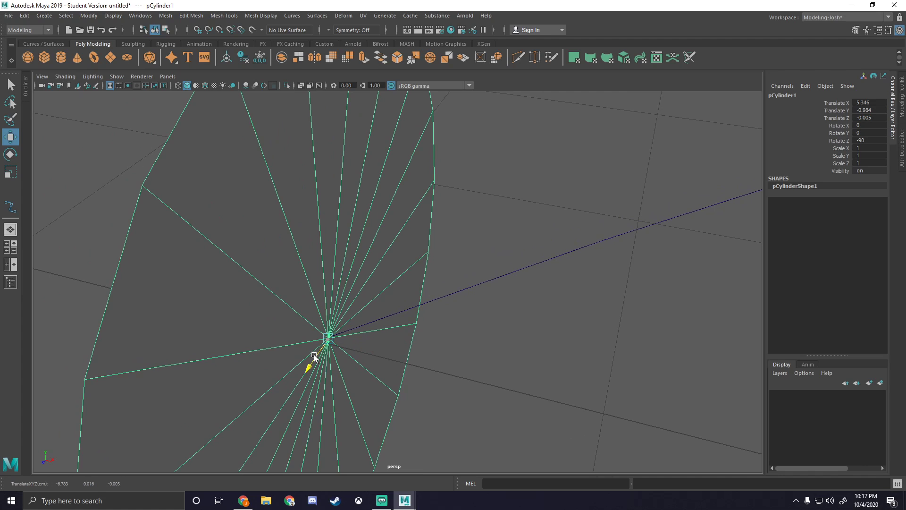
left_click_drag(315, 359, 413, 331)
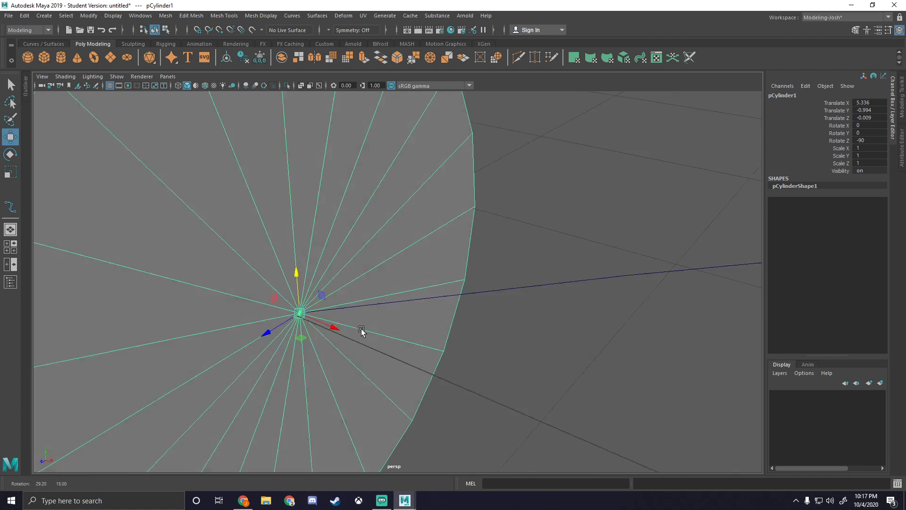
left_click_drag(362, 331, 203, 308)
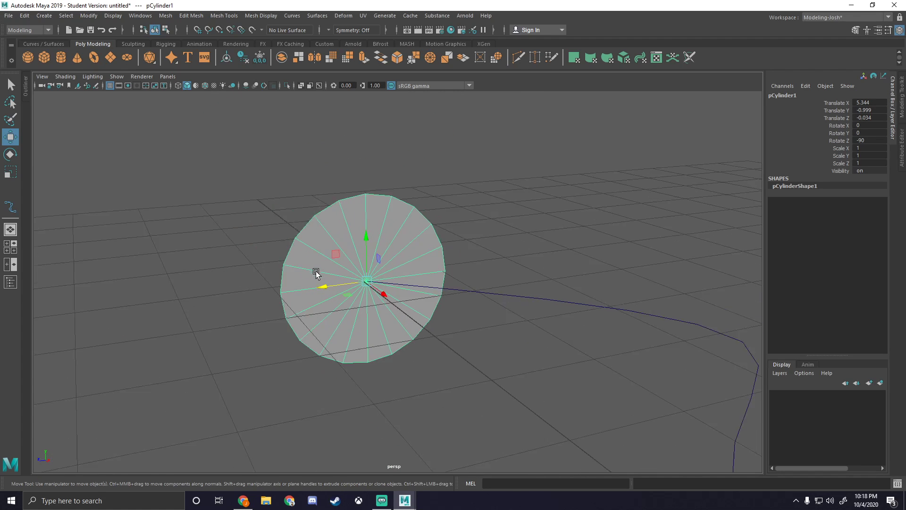
left_click_drag(316, 272, 465, 339)
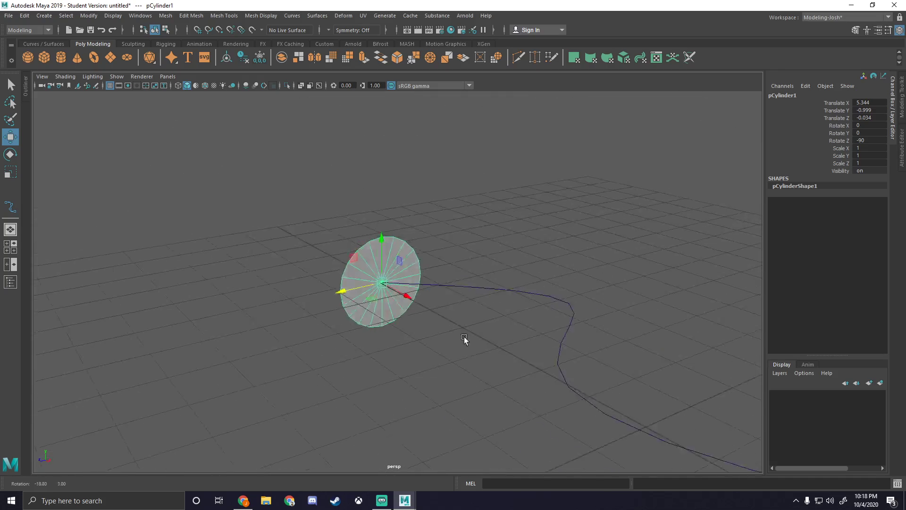
left_click_drag(465, 340, 293, 368)
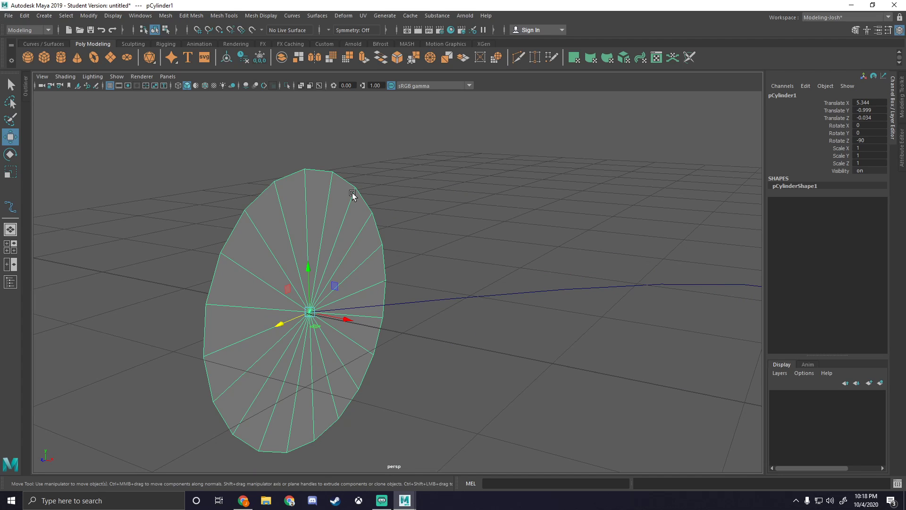
mouse_move(344, 201)
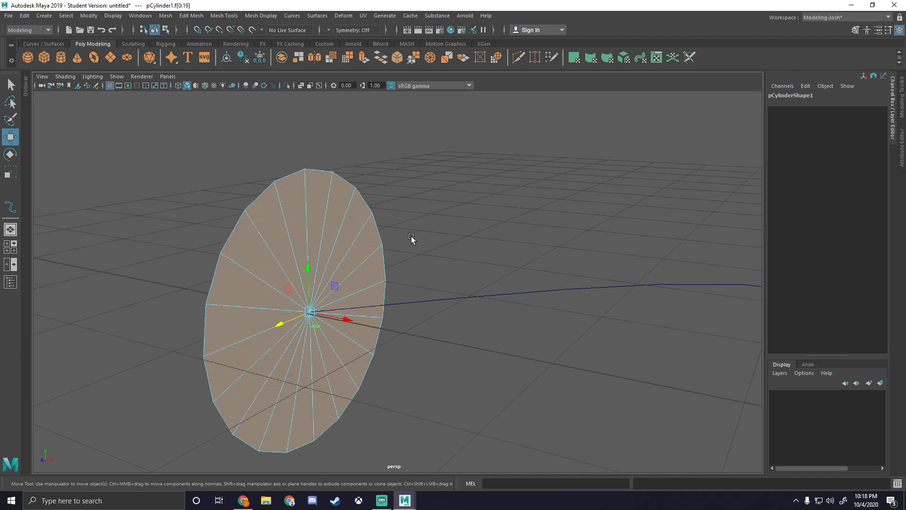
Select the disc's cap faces and add curve1 to the selection.
left_click(332, 232)
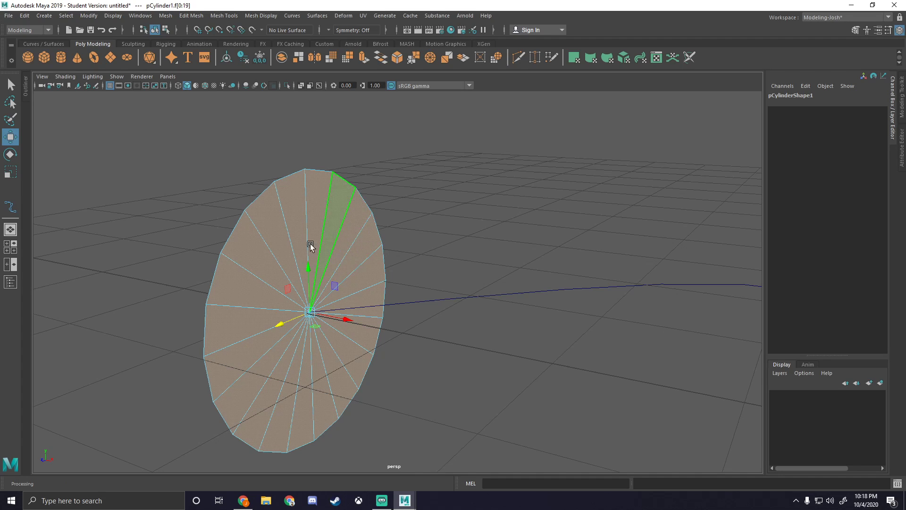
left_click(417, 261)
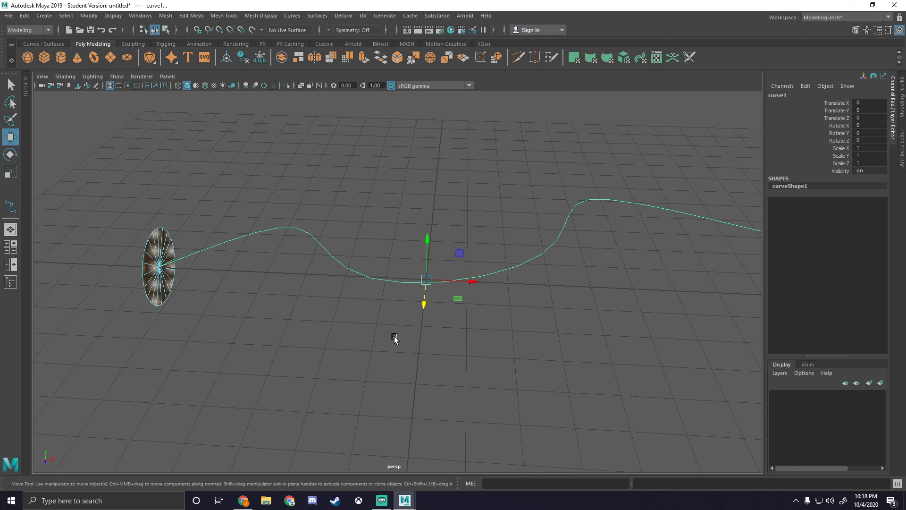
mouse_move(182, 265)
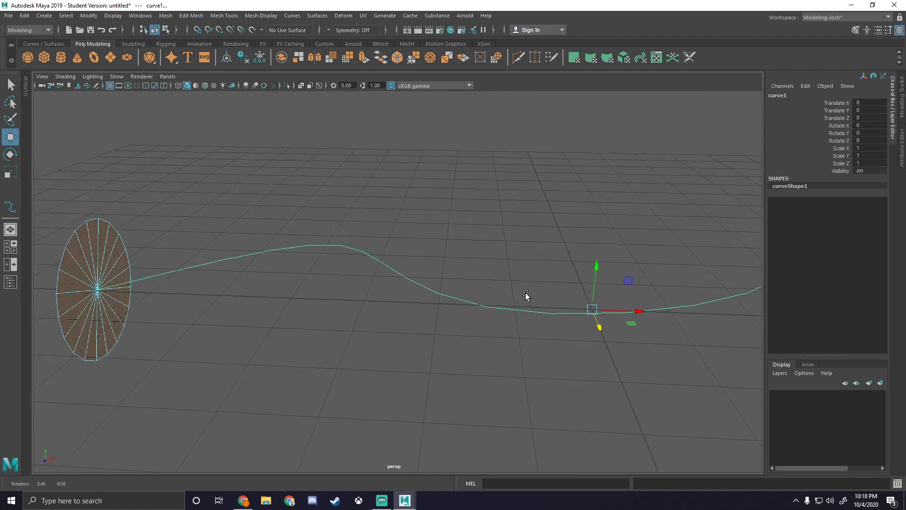
left_click_drag(526, 295, 435, 286)
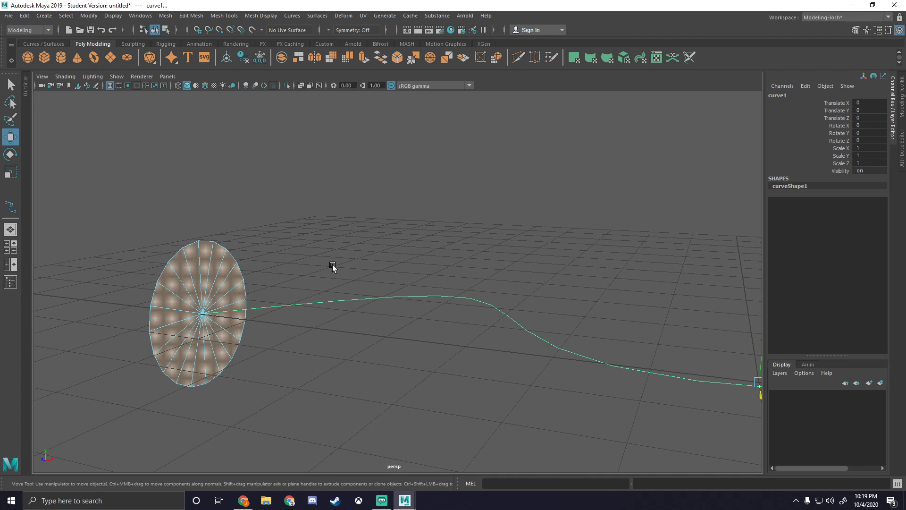
mouse_move(398, 188)
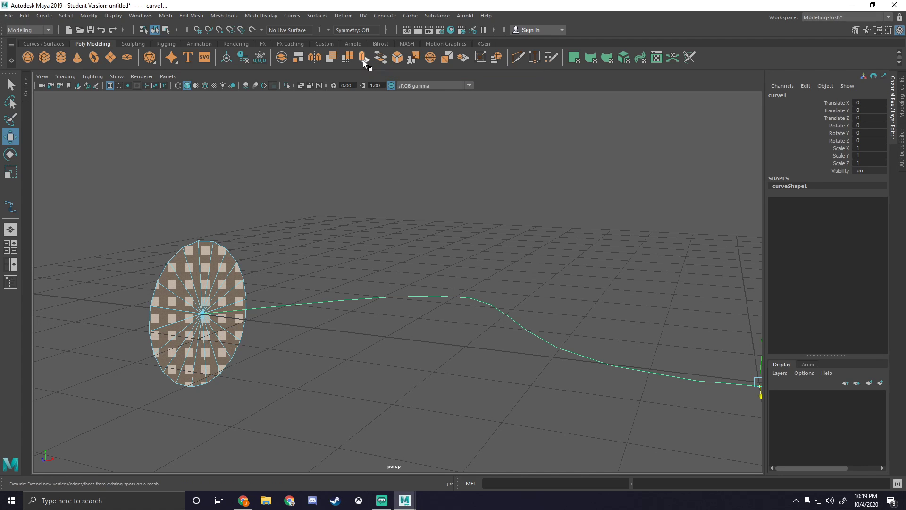
left_click(363, 57)
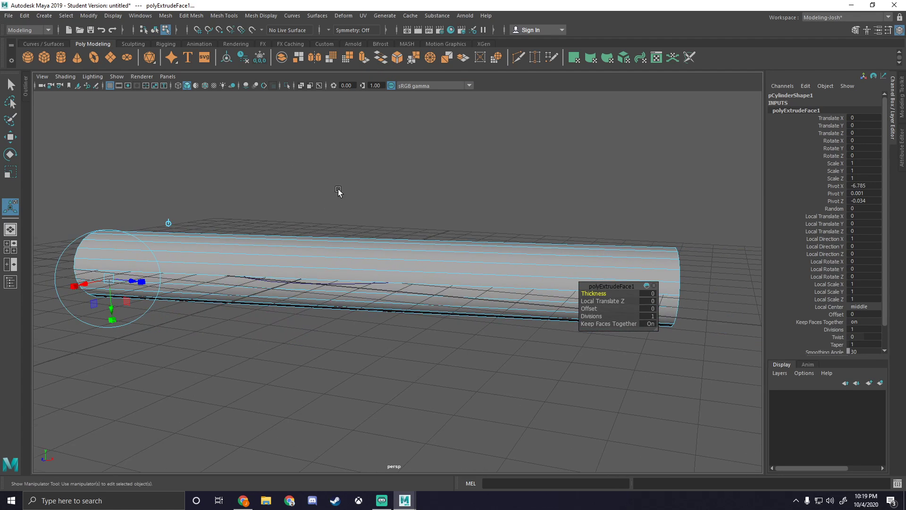
left_click_drag(338, 193, 205, 224)
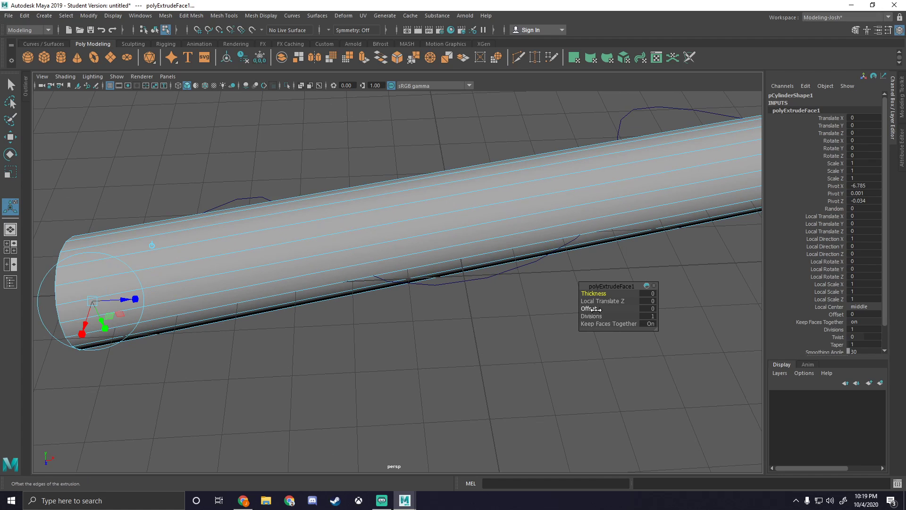
mouse_move(591, 316)
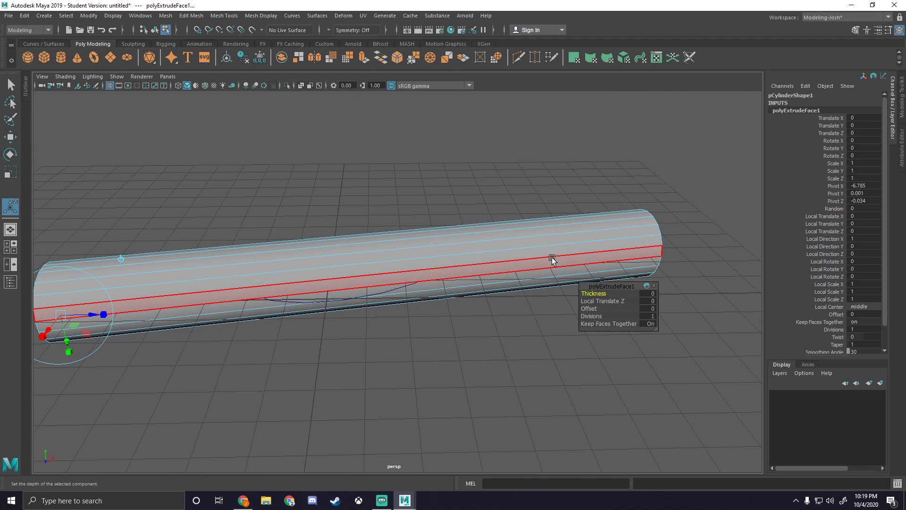
mouse_move(557, 267)
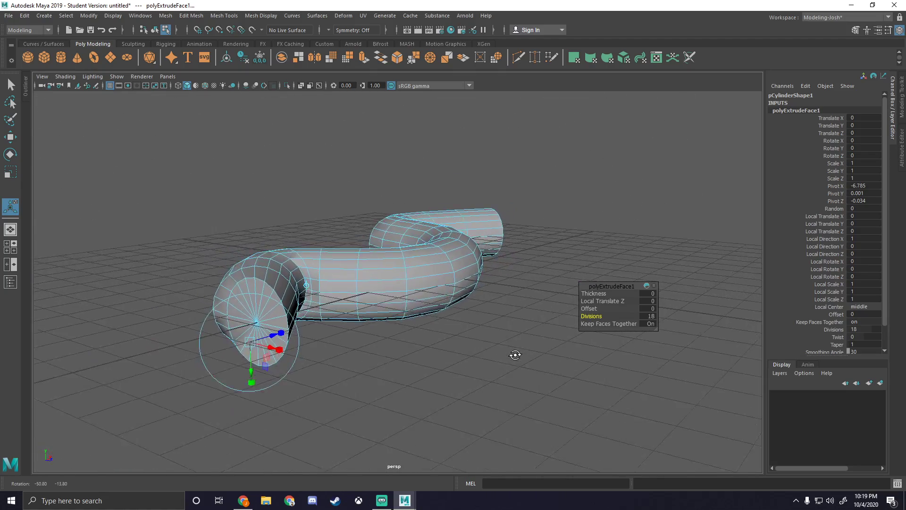
key("ctrl+z")
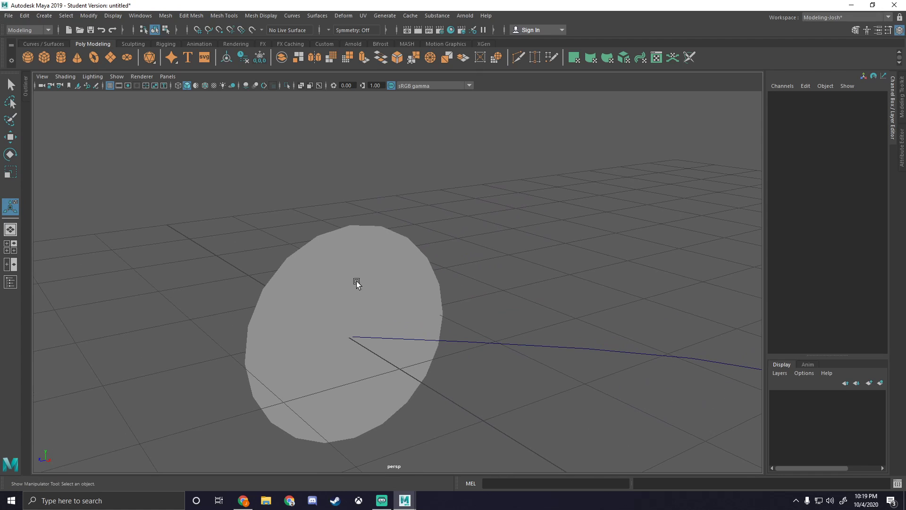
Extrude the cap faces along curve1 into a wavy tube with 25 divisions.
left_click(338, 269)
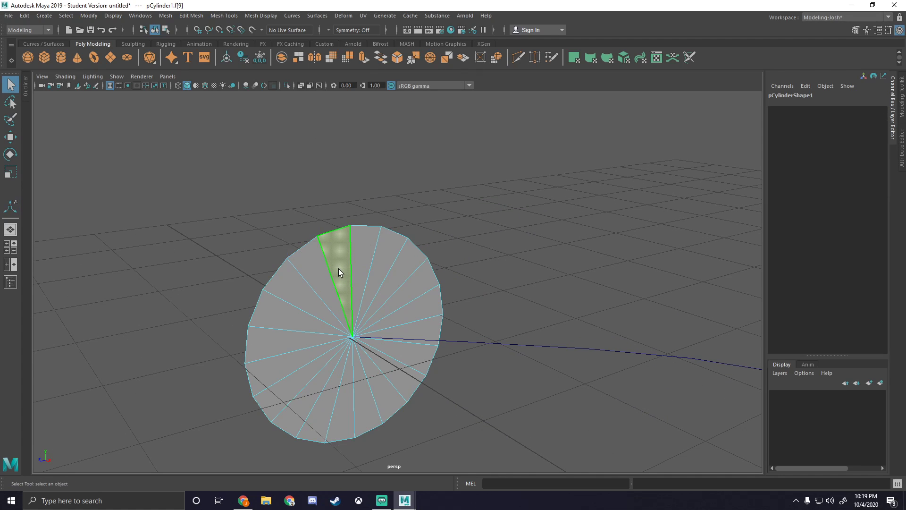
left_click(367, 255)
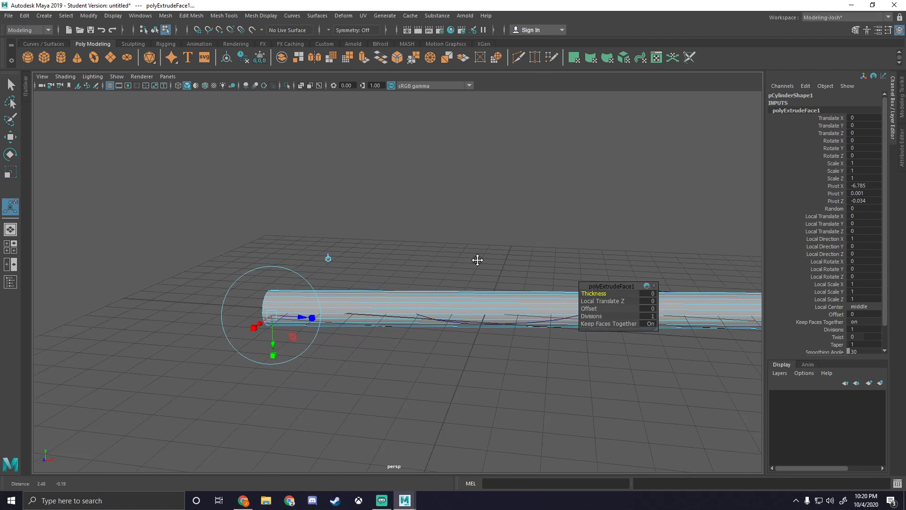
left_click_drag(636, 316, 656, 315)
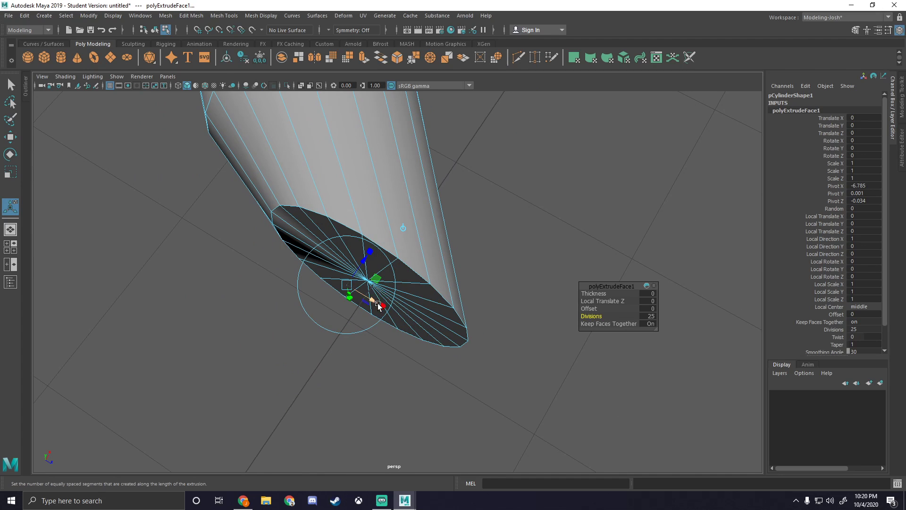
left_click(375, 260)
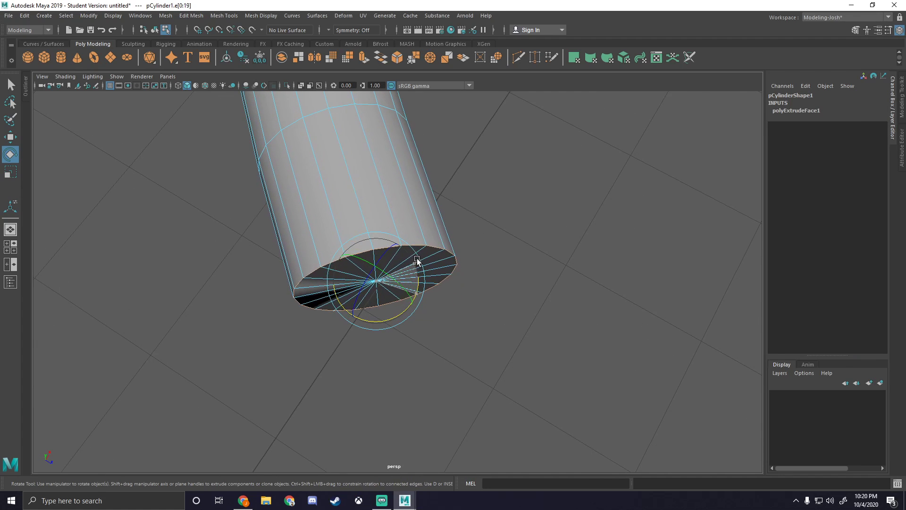
left_click_drag(416, 262, 498, 291)
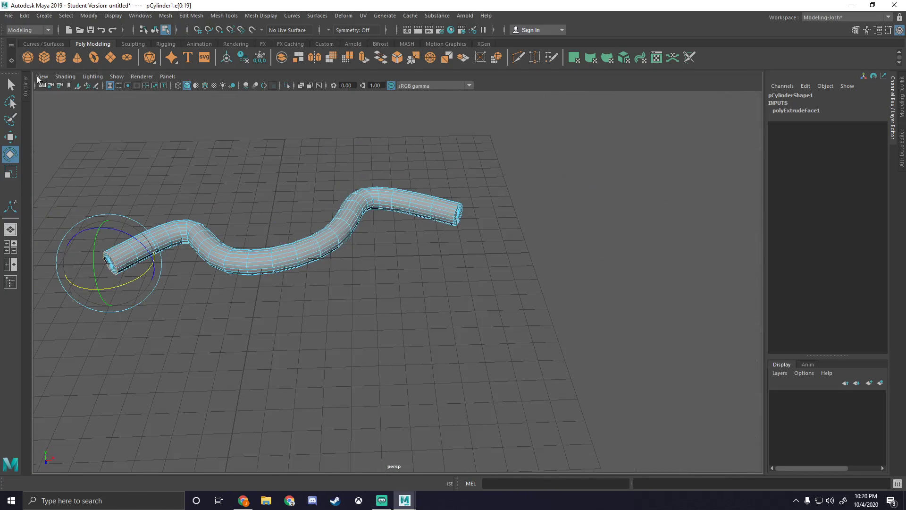
Switch to the Curves / Surfaces shelf and pan, zoom and orbit around the tube.
left_click(43, 44)
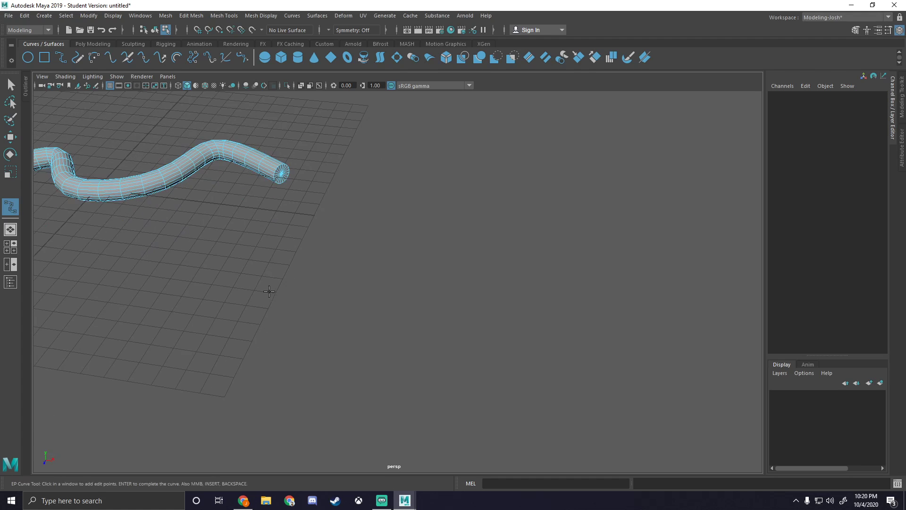
left_click_drag(269, 291, 341, 274)
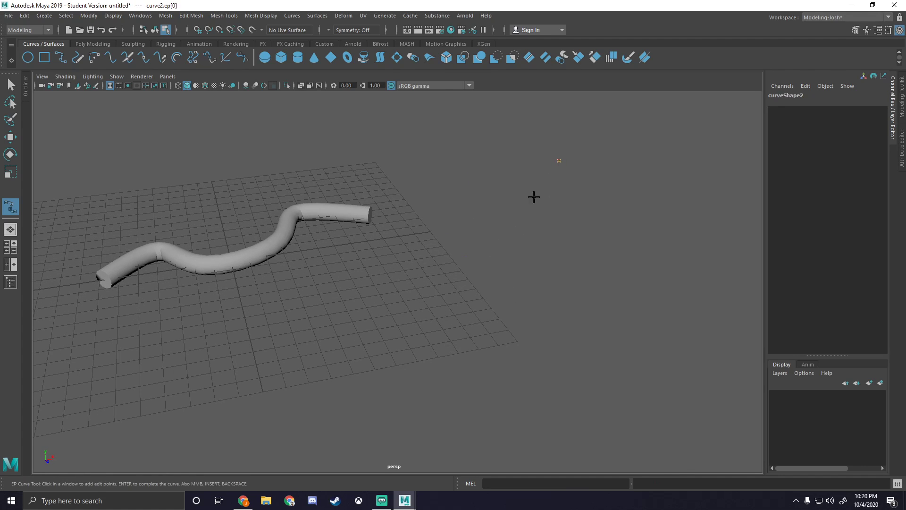
left_click_drag(532, 197, 478, 216)
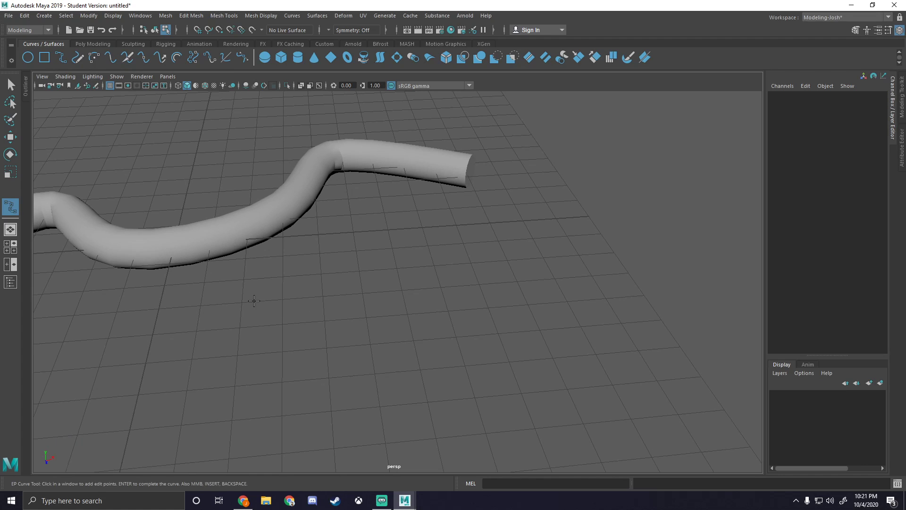
mouse_move(312, 290)
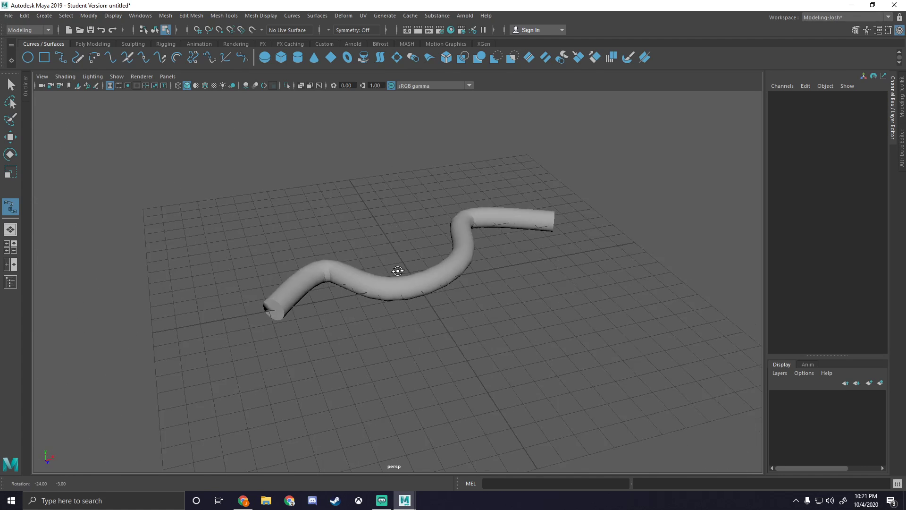
left_click_drag(397, 271, 443, 282)
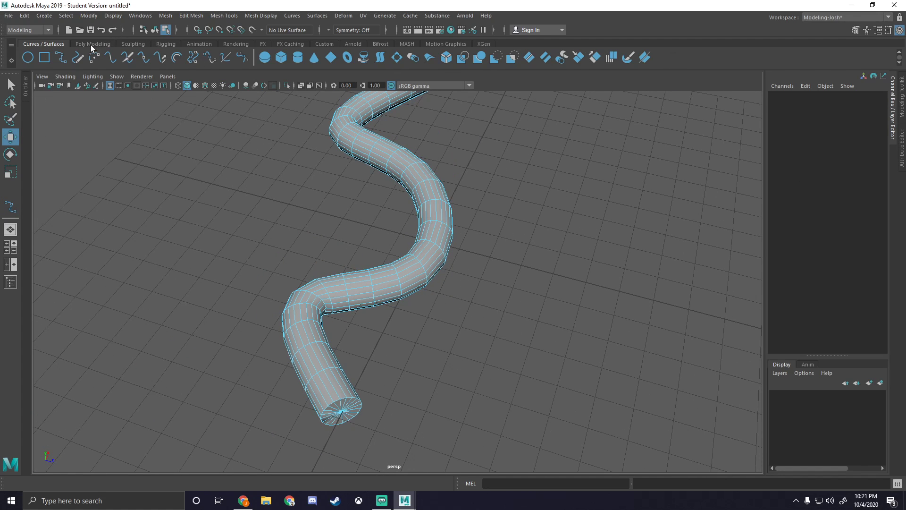
Delete the original path curve1 and return to the Curves / Surfaces shelf.
left_click(92, 44)
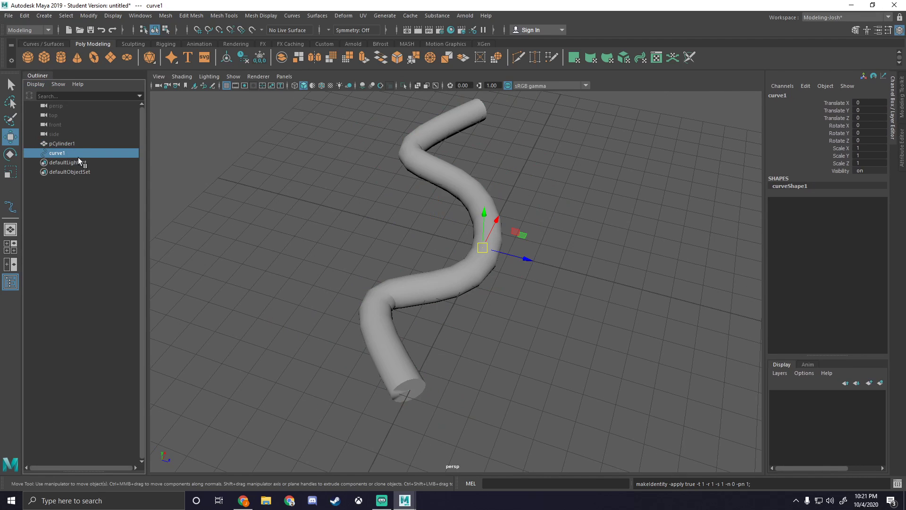
left_click(410, 242)
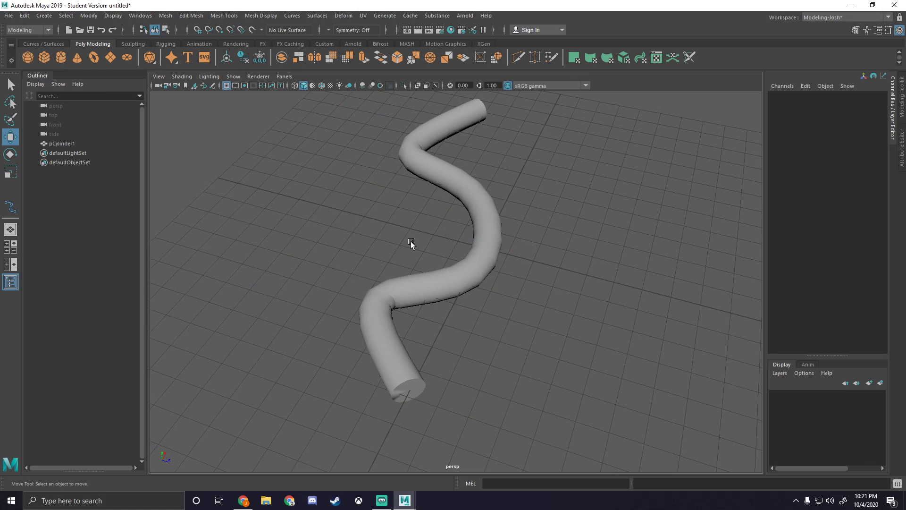
mouse_move(365, 227)
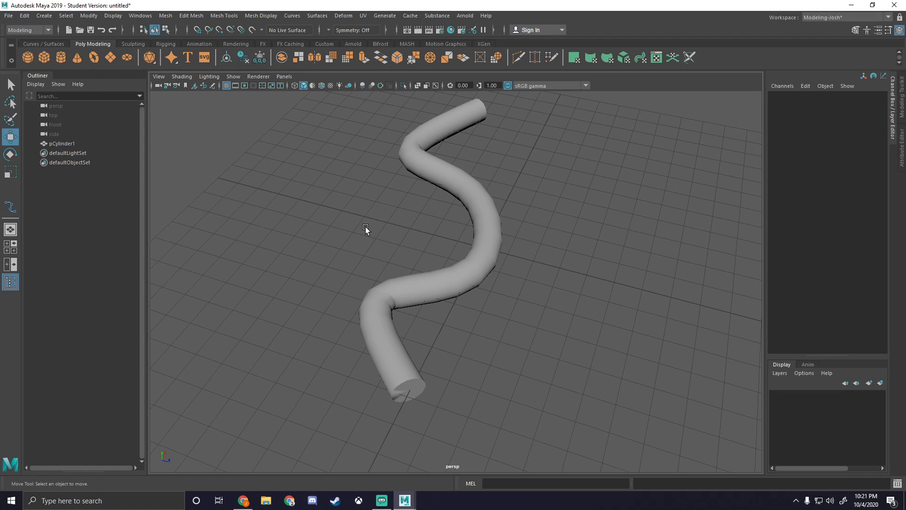
mouse_move(389, 193)
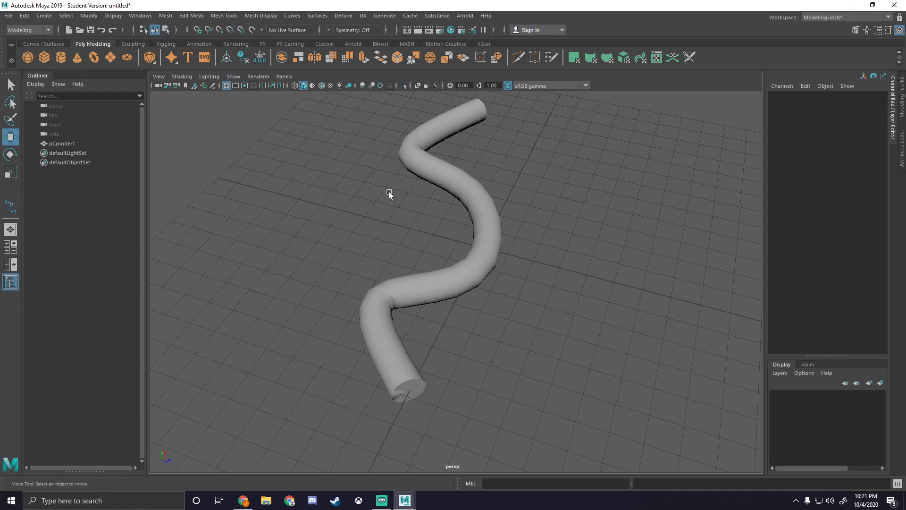
left_click_drag(389, 194, 414, 227)
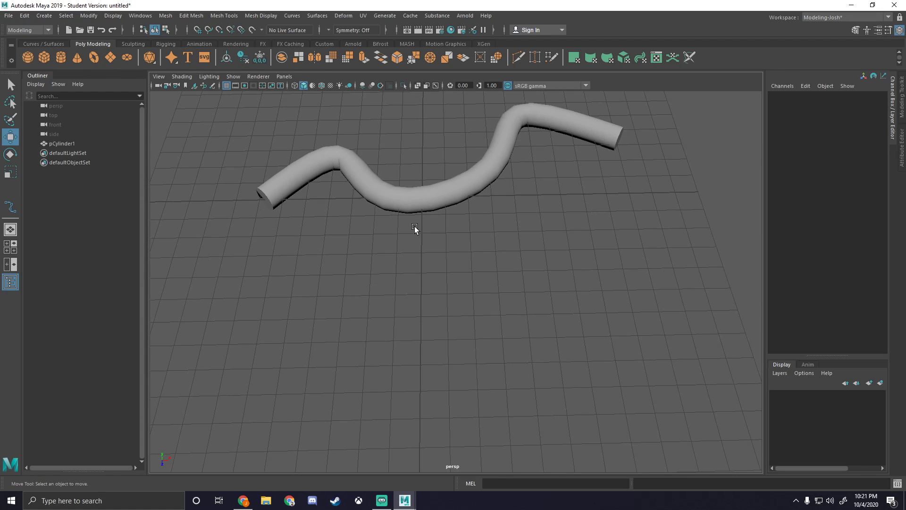
left_click(43, 44)
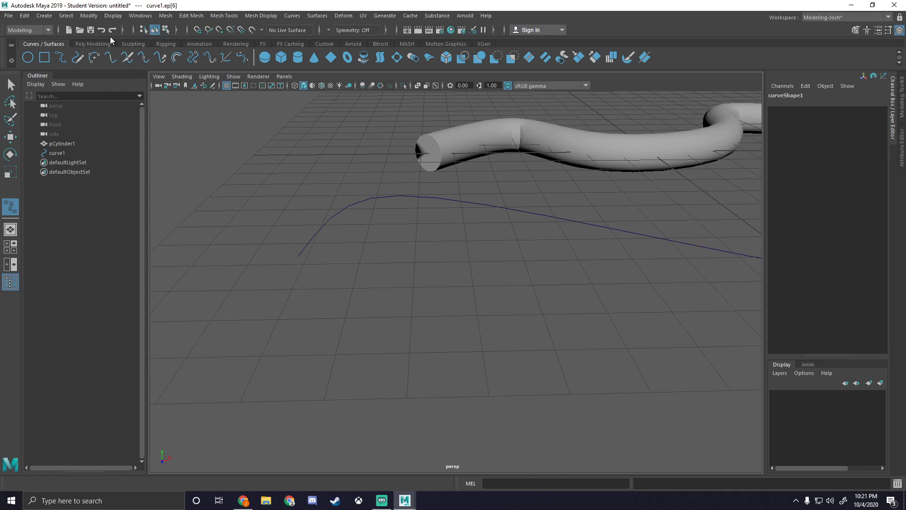
Create plane pPlane2 and move it to the new curve's end.
left_click(92, 44)
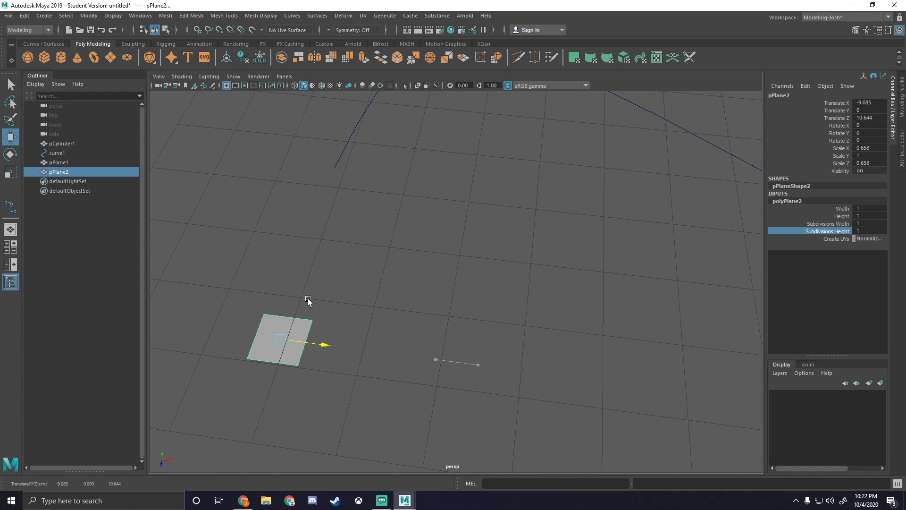
left_click_drag(309, 302, 353, 221)
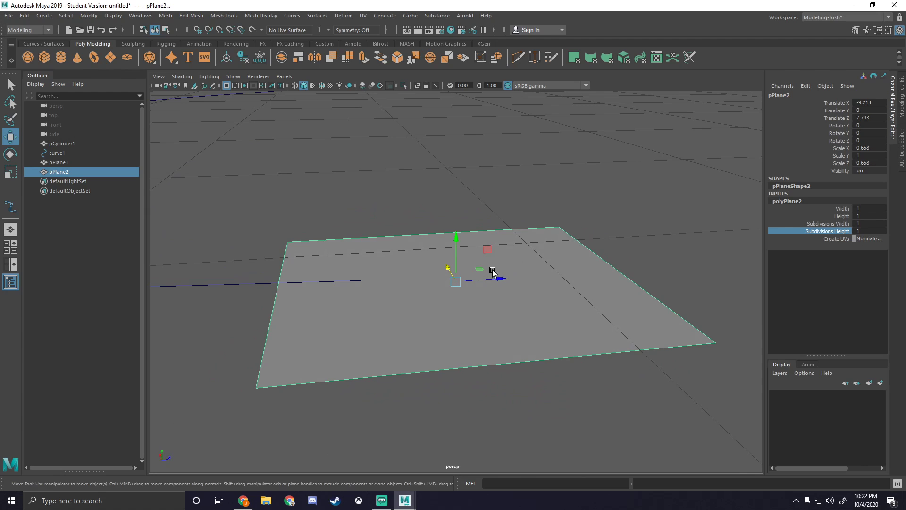
left_click_drag(491, 277, 416, 277)
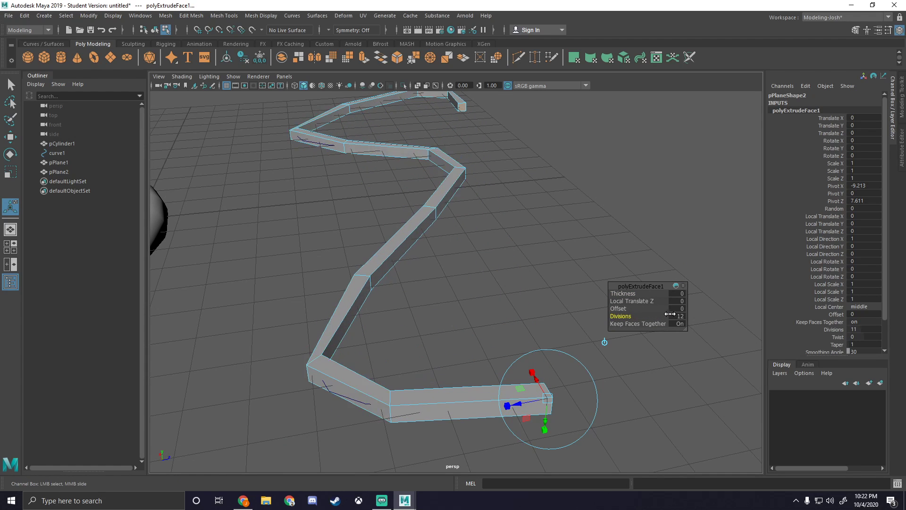
Set the ribbon extrusion's Divisions to 100 in the polyExtrudeFace editor.
left_click_drag(669, 316, 676, 316)
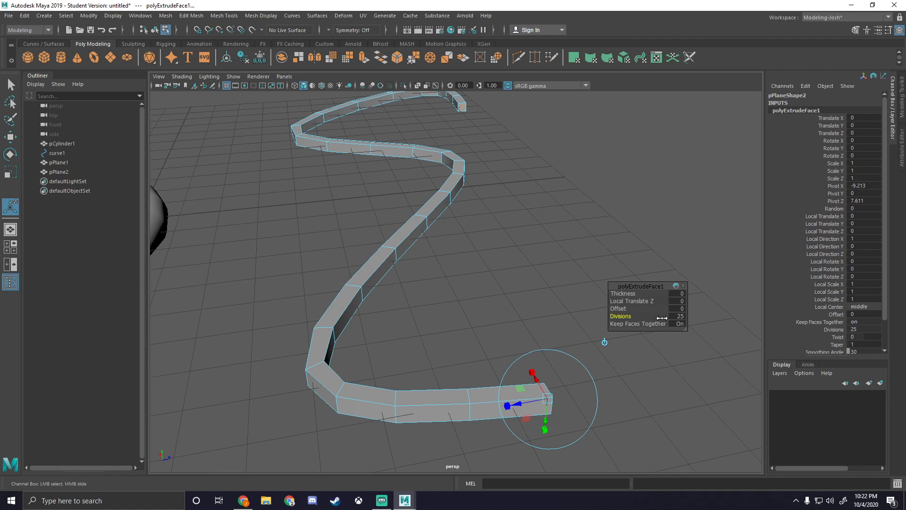
left_click(676, 316)
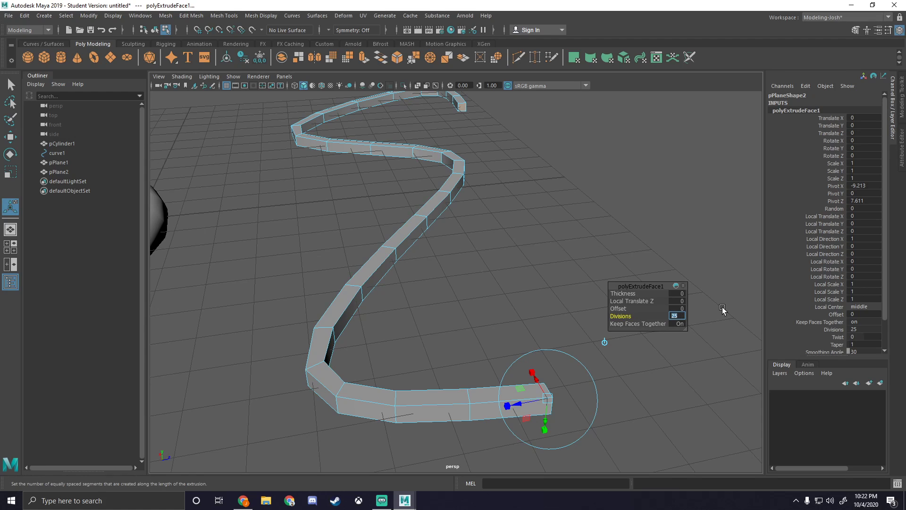
type("10")
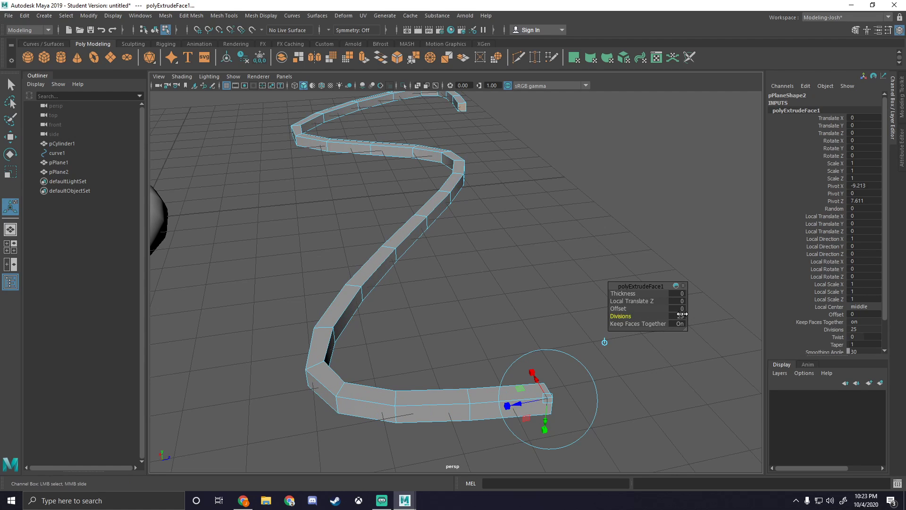
left_click(675, 316)
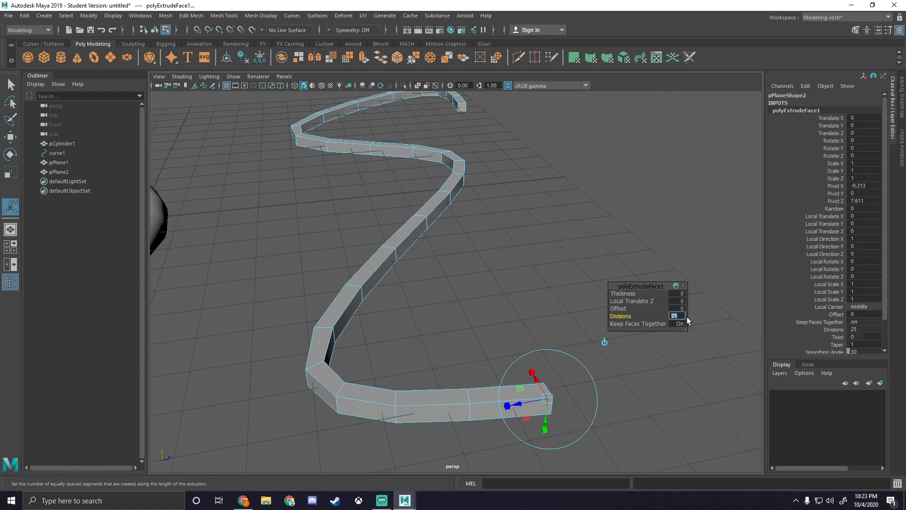
type("100")
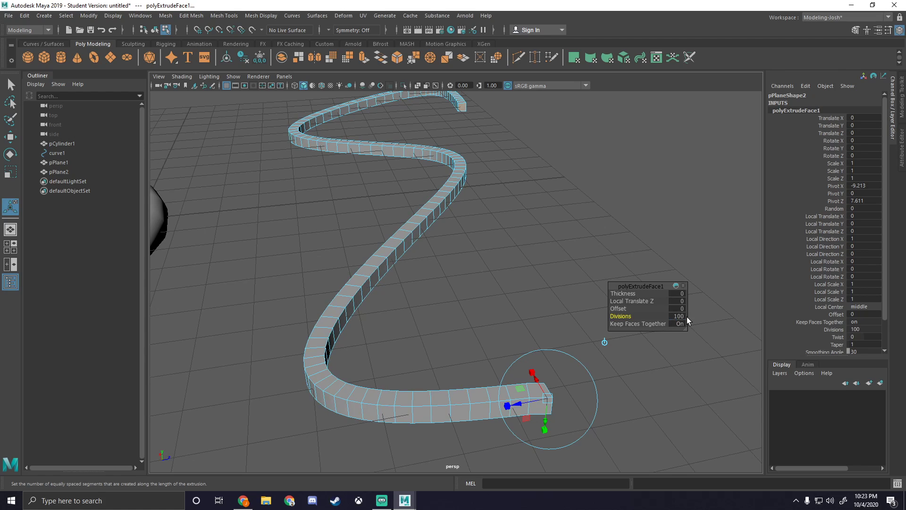
left_click_drag(682, 316, 652, 317)
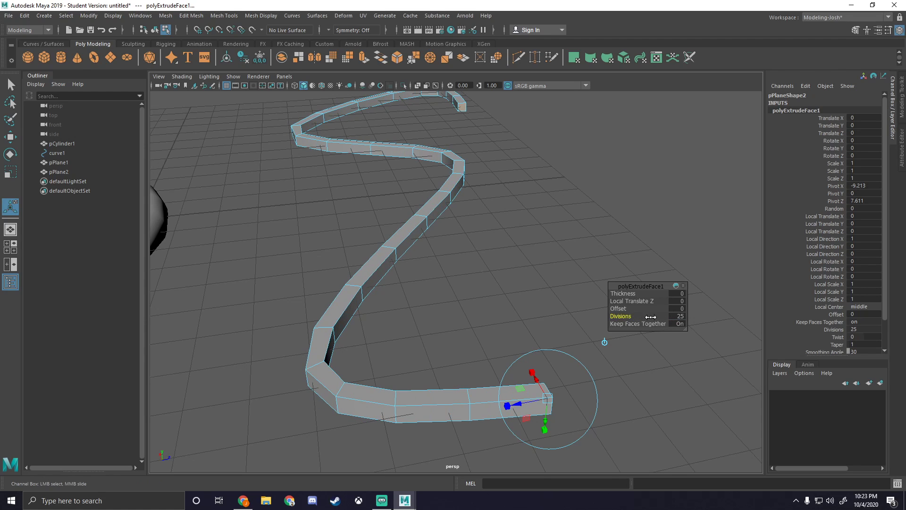
left_click(676, 316)
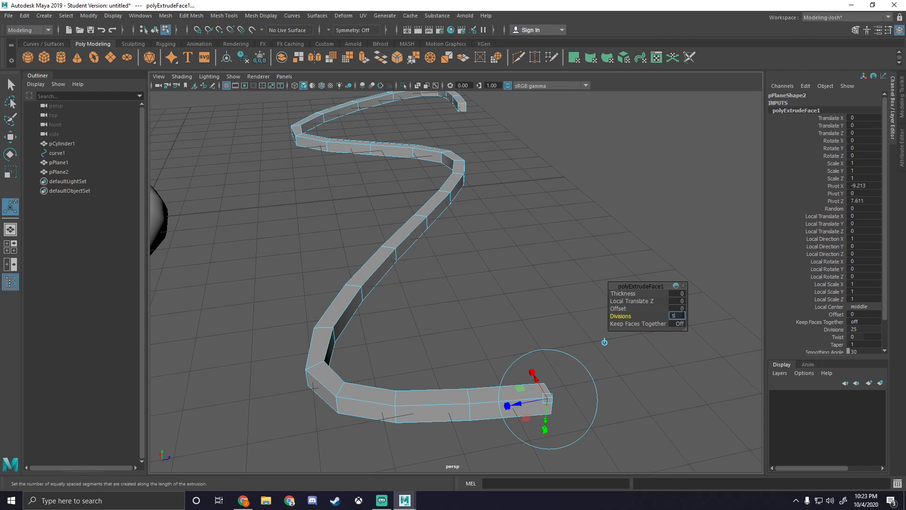
type("100")
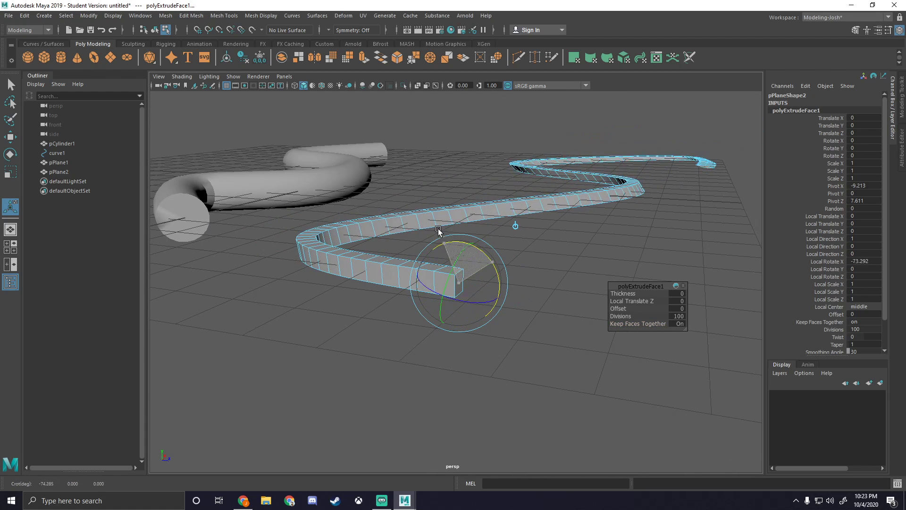
Tilt and spin the extruded profile with the rotate manipulator.
left_click_drag(438, 229, 467, 258)
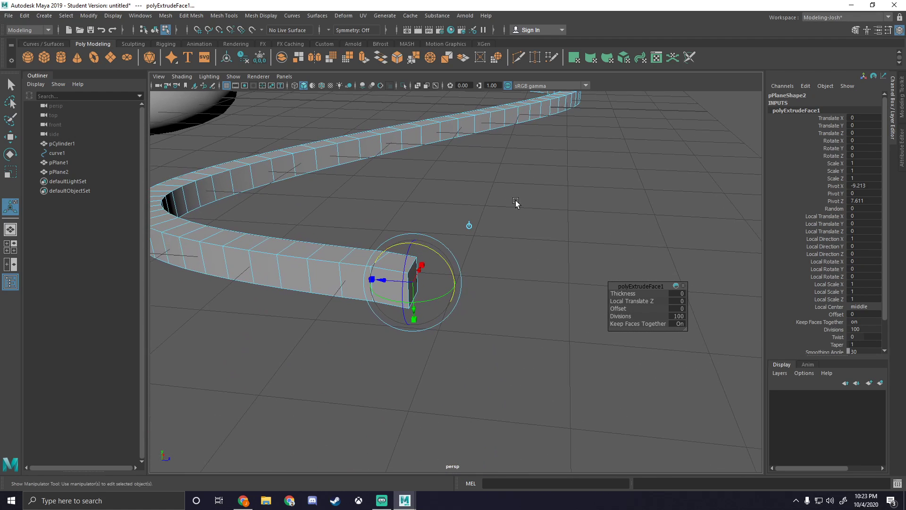
left_click_drag(422, 266, 411, 370)
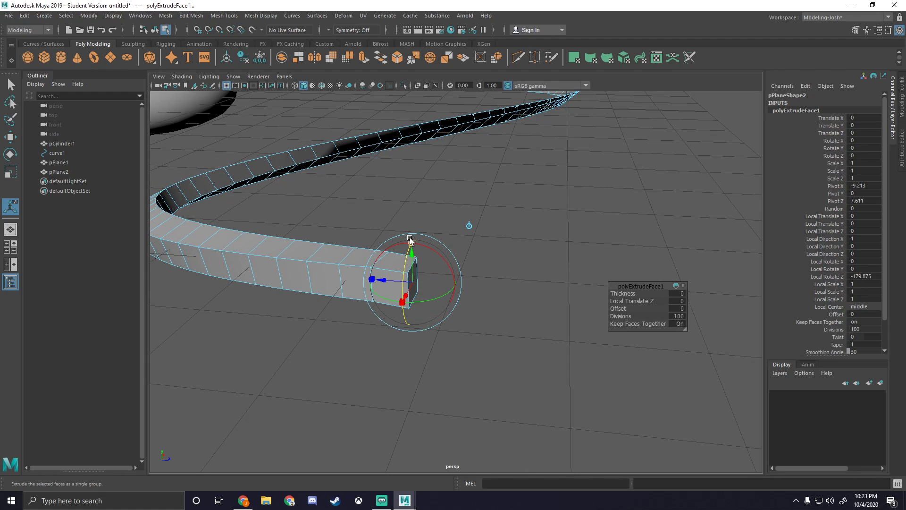
left_click_drag(409, 242, 407, 263)
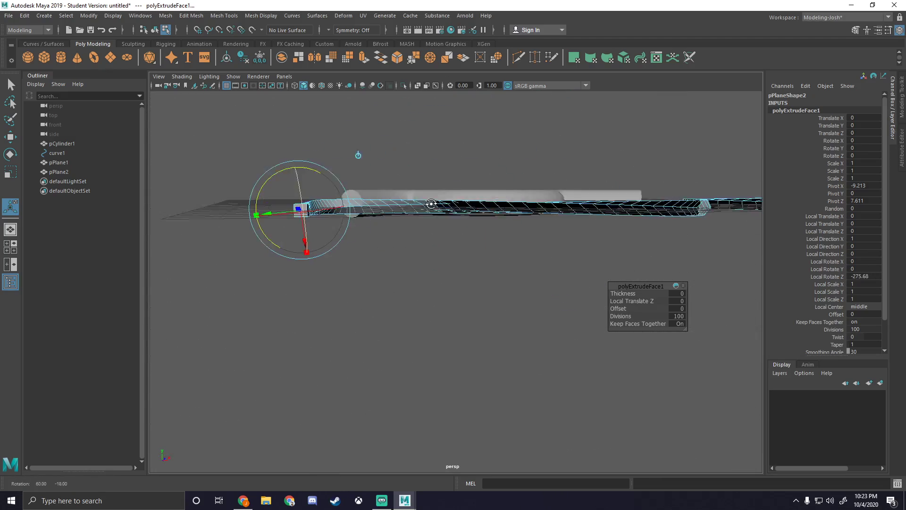
Keep twisting the profile, about -659 degrees local Z, into a thin strip.
left_click_drag(431, 204, 446, 280)
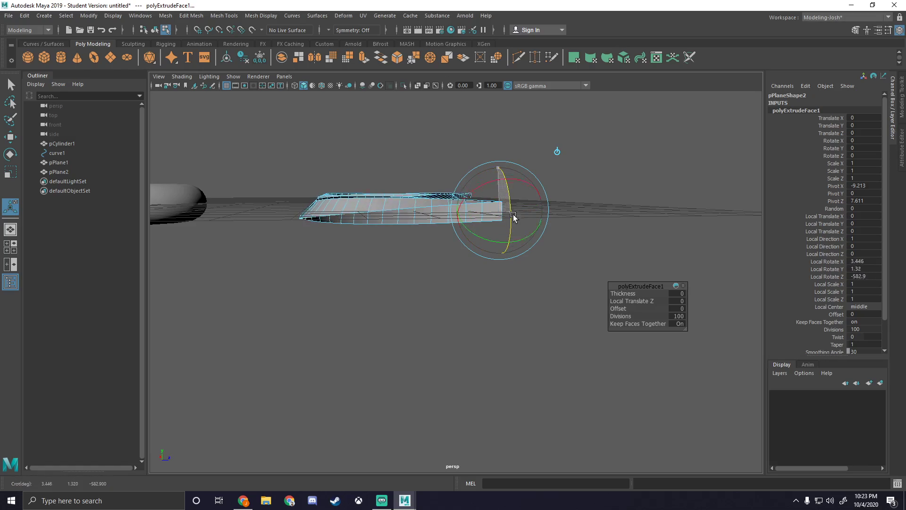
left_click_drag(491, 232, 485, 203)
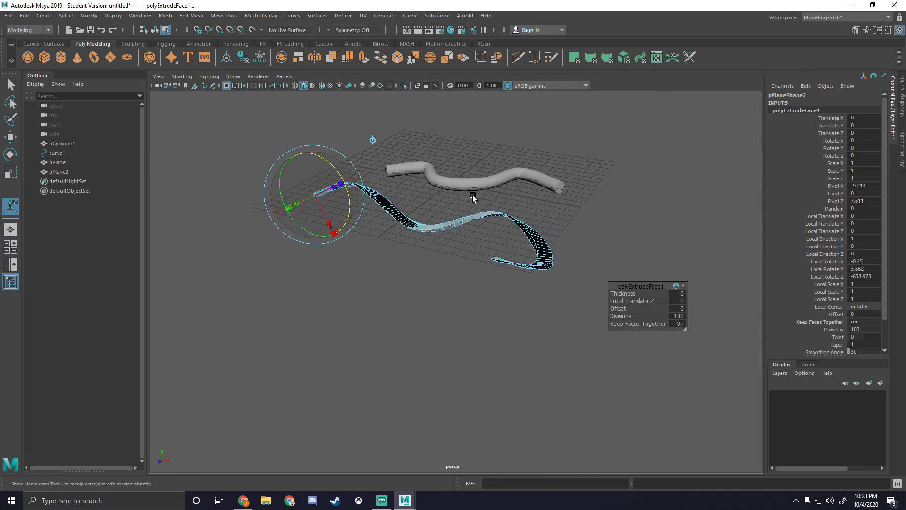
left_click_drag(473, 198, 608, 307)
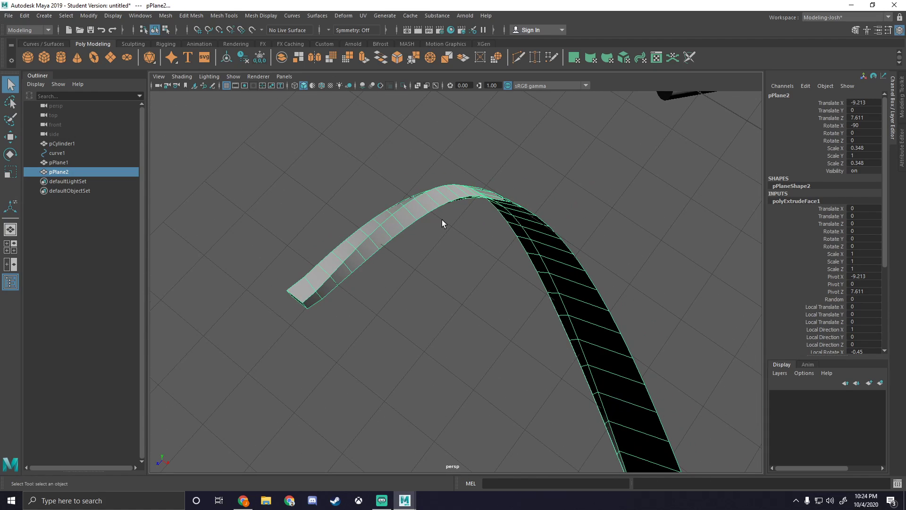
mouse_move(440, 225)
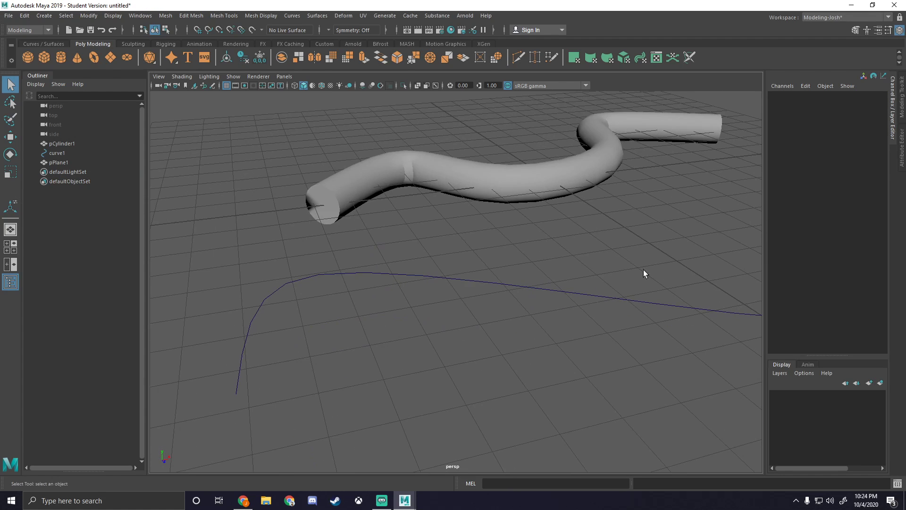
Select the leftover path curve, curve1, for deletion.
left_click(56, 152)
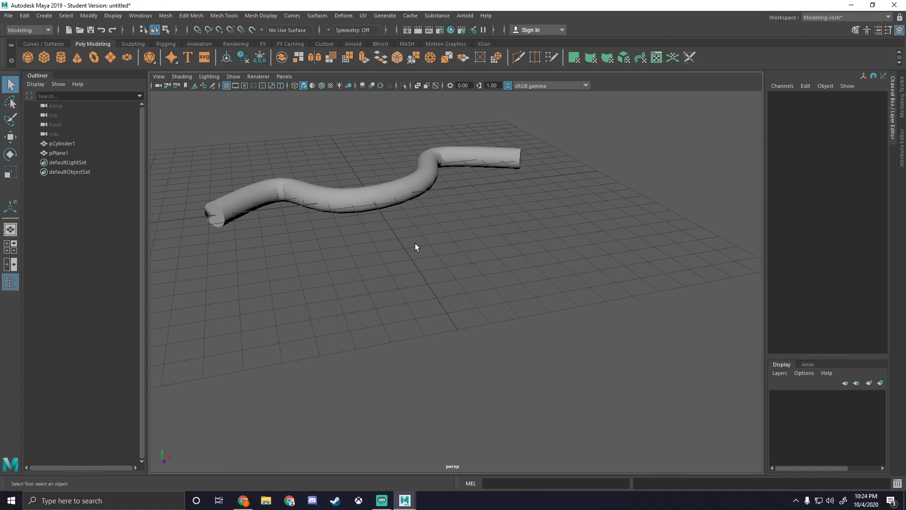
mouse_move(419, 249)
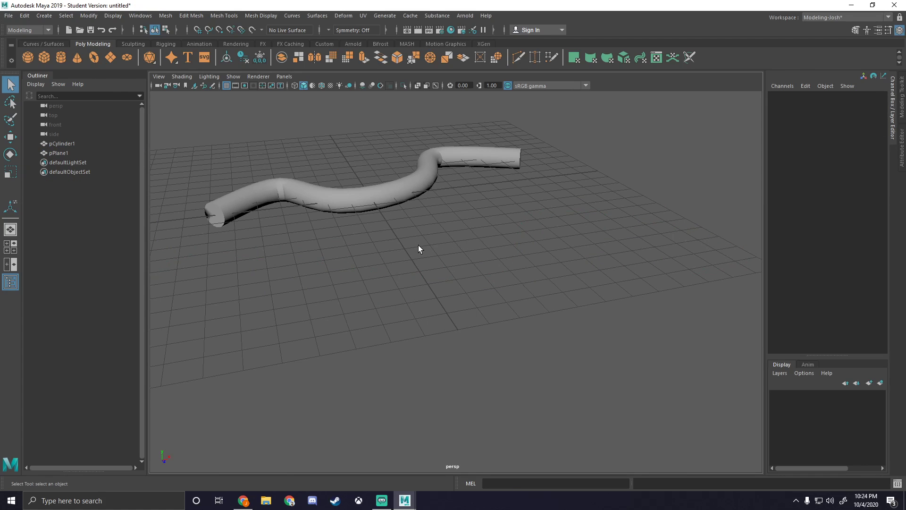